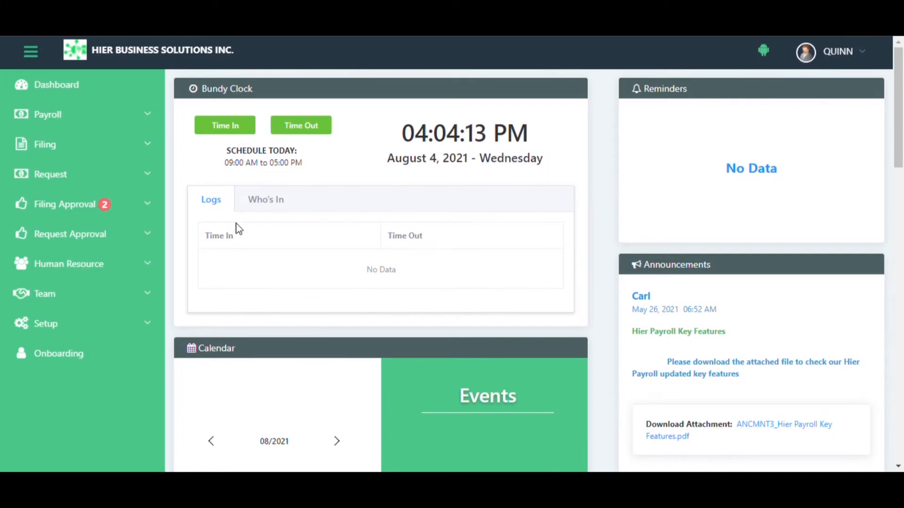
- Expand the Team section to reveal the subordinate views
click(45, 293)
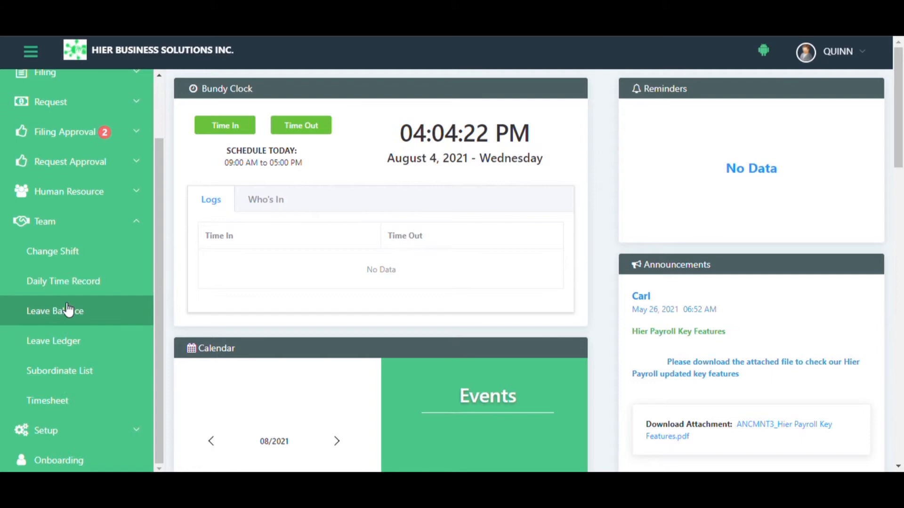
mouse_move(62, 303)
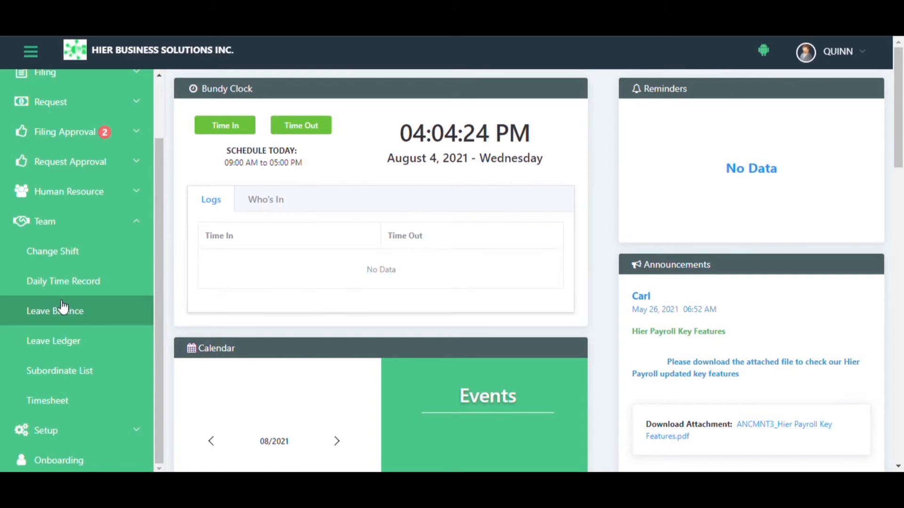
- Show the Daily Time Record from Feb 01, 2021 with 100 records per page, listing all 44 entries
click(62, 280)
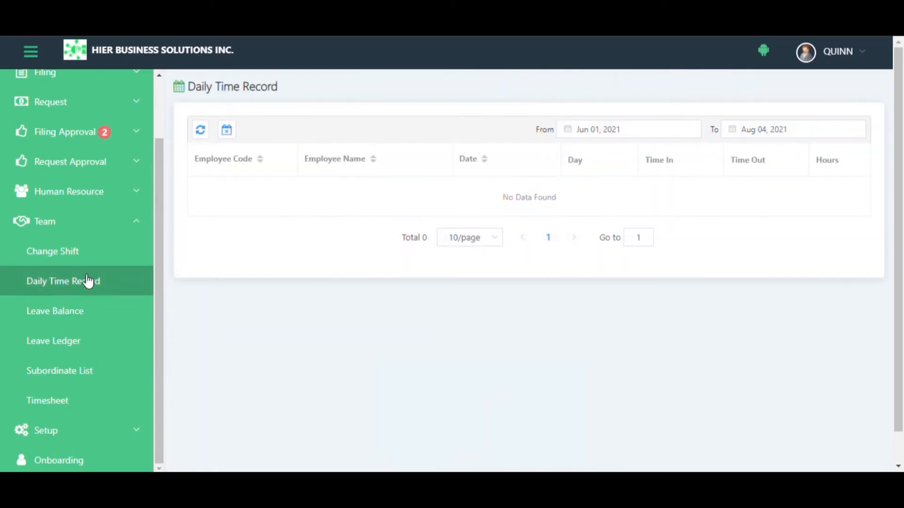
click(628, 129)
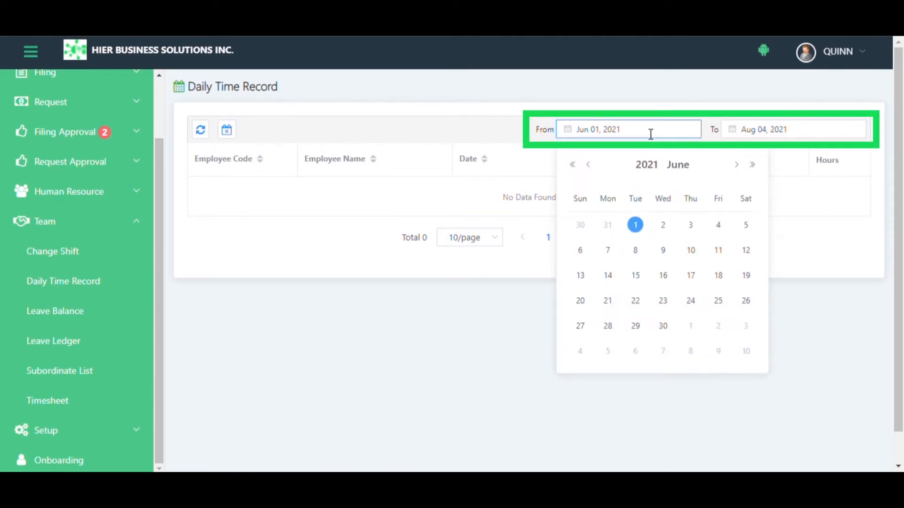
click(588, 165)
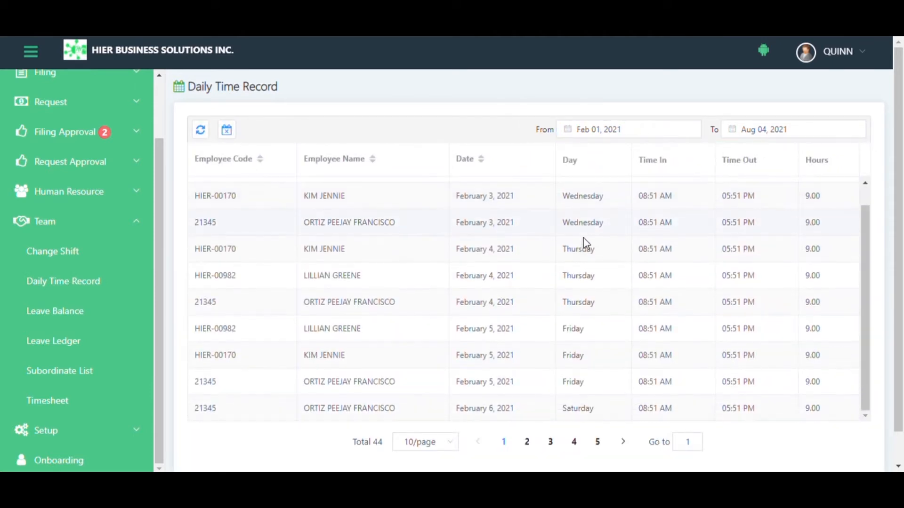
click(424, 443)
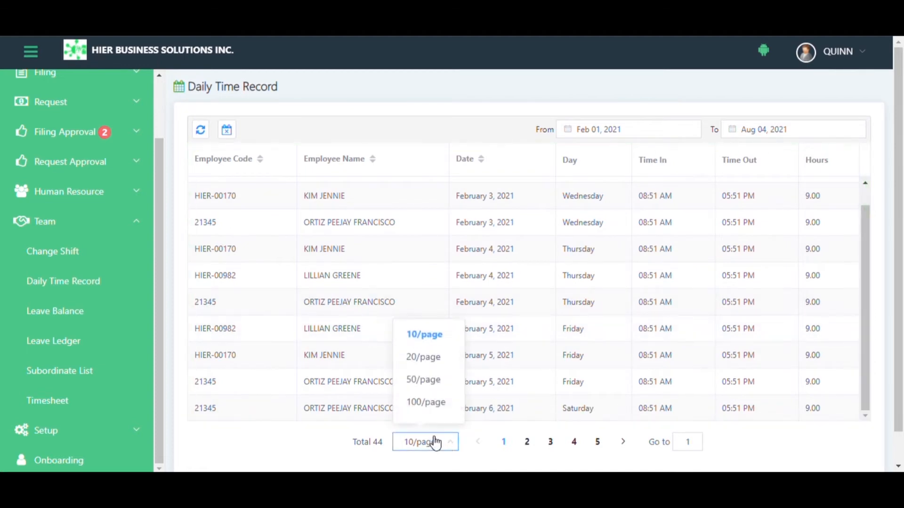
click(425, 402)
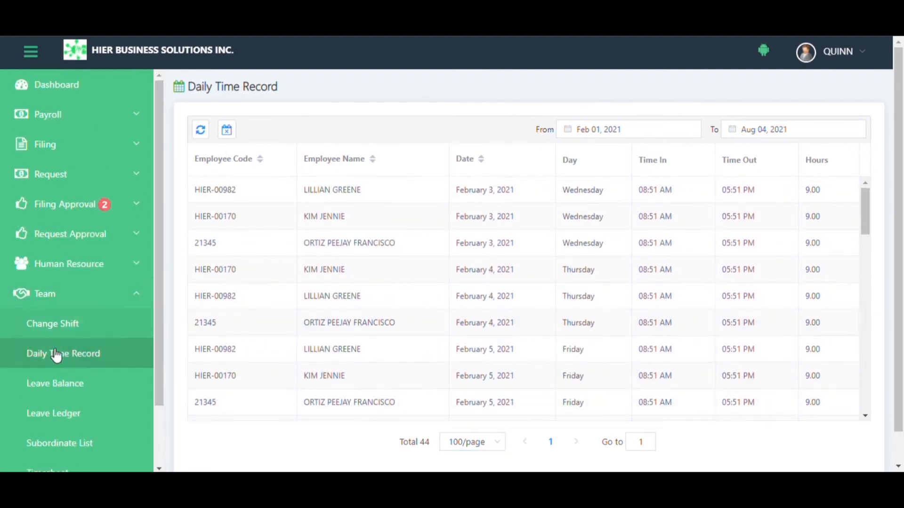
- Review subordinates' Leave Balance, then view the Timesheet for Jan 01 to Feb 28, 2021
click(54, 383)
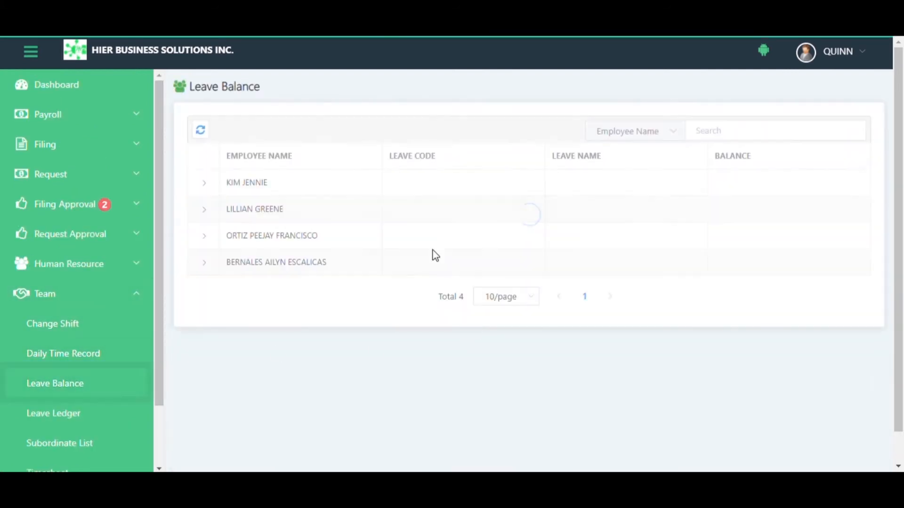
click(203, 183)
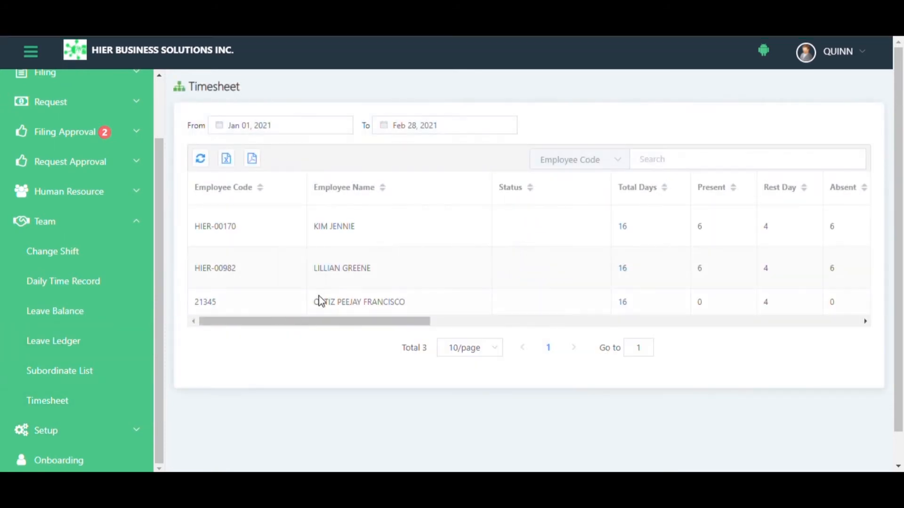
click(280, 126)
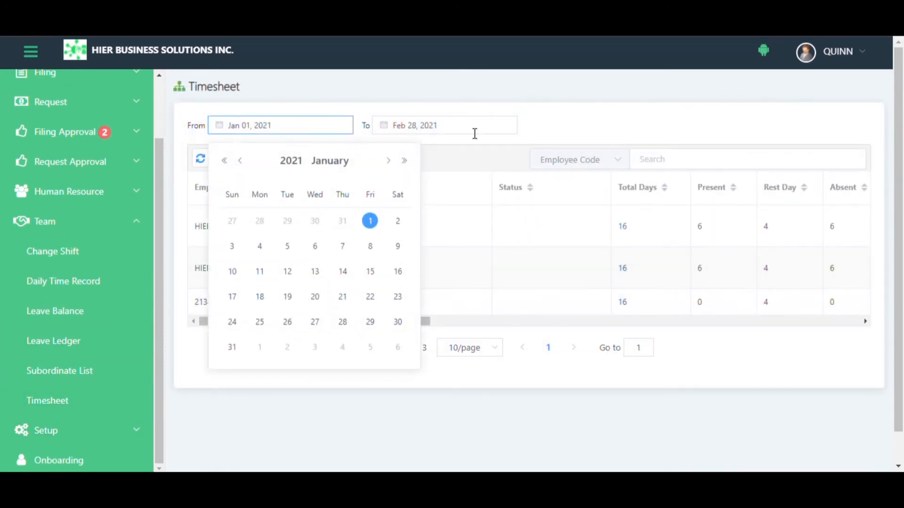
click(443, 125)
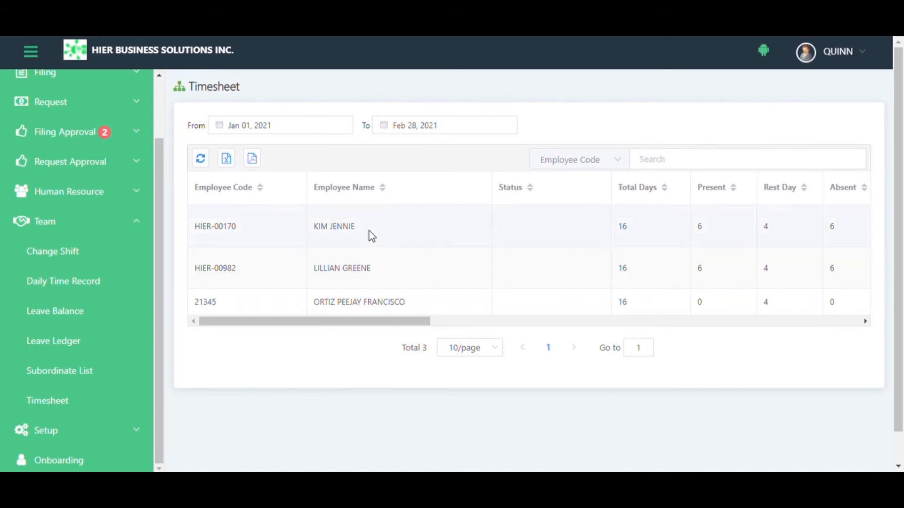
click(334, 226)
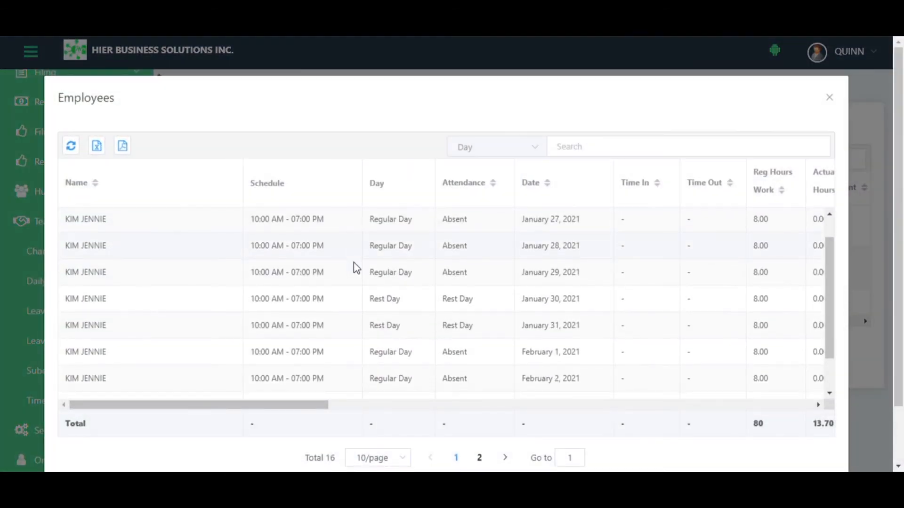
scroll(down, 3)
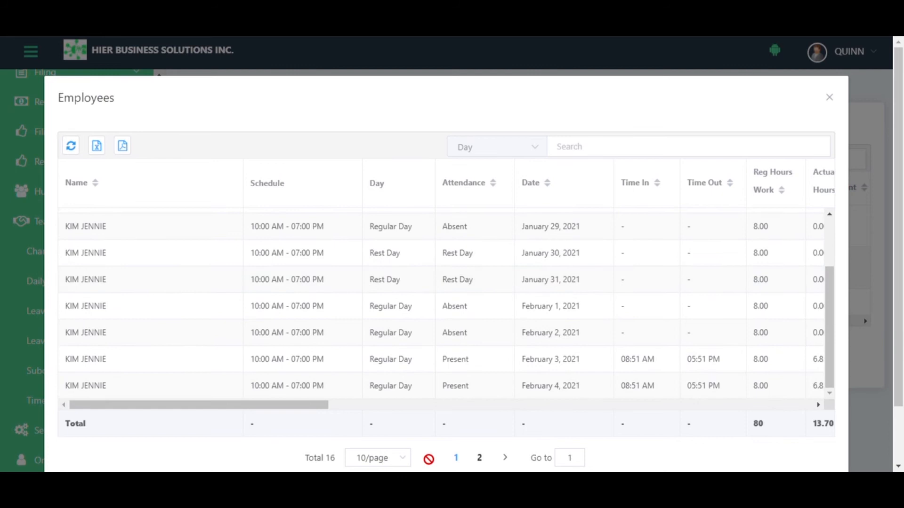
click(377, 458)
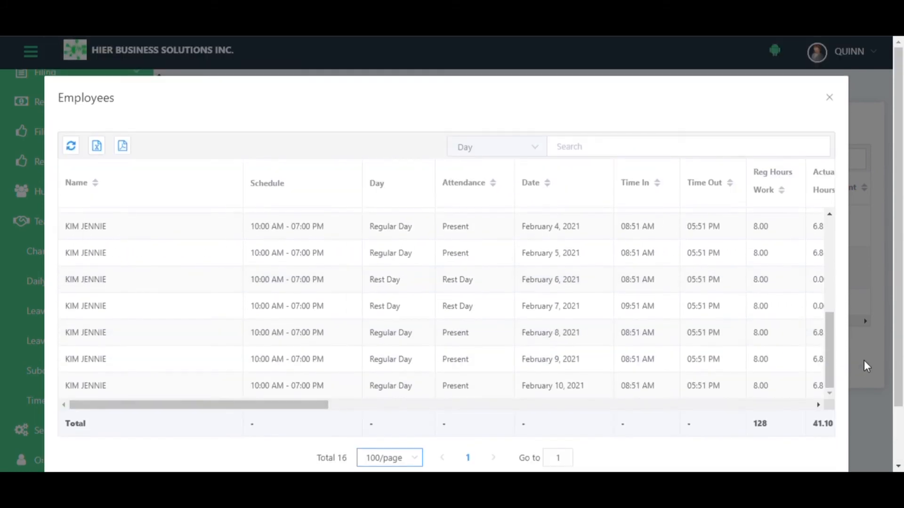
click(828, 97)
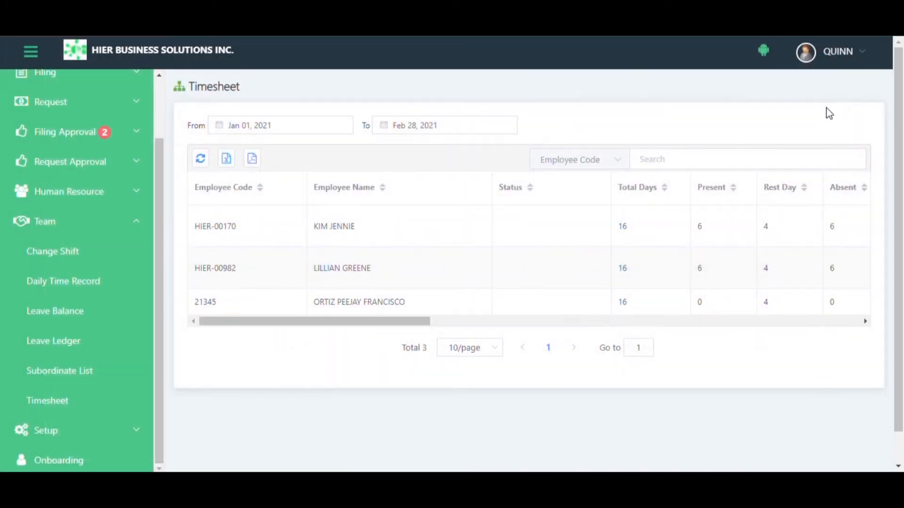